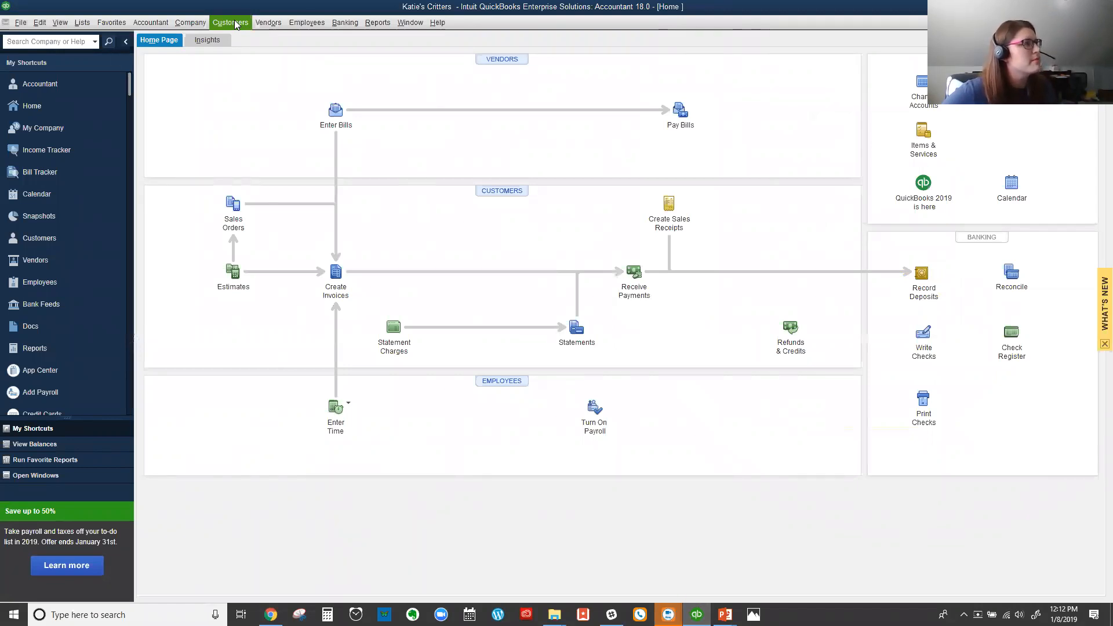
Start linking QuickBooks Payments, clear the saved user ID, cancel sign-in, and reopen the Customers menu
left_click(230, 22)
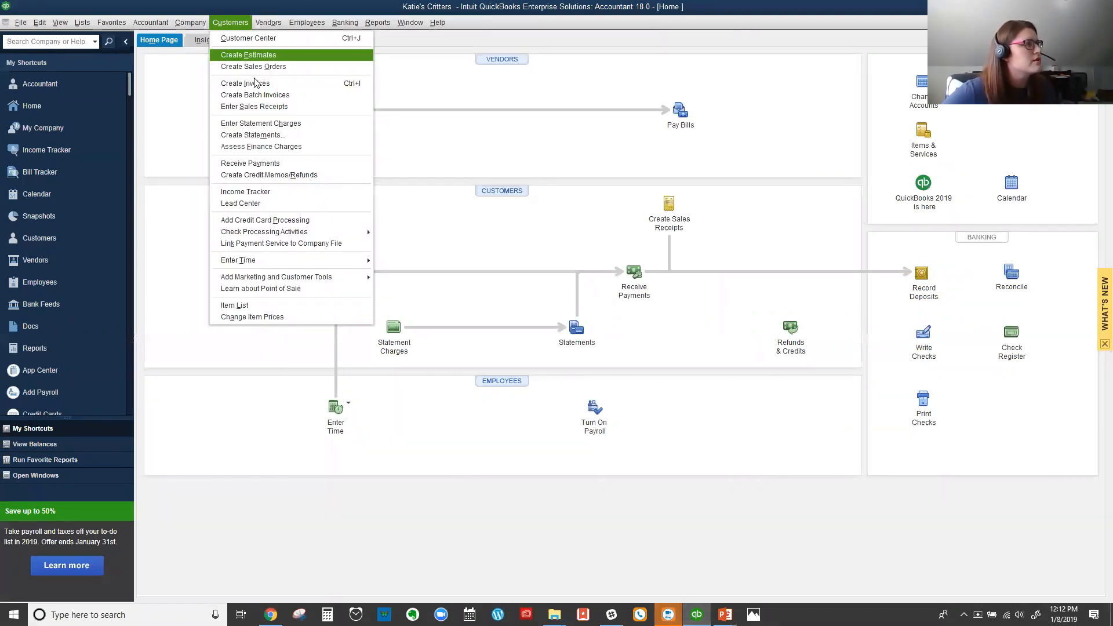
mouse_move(275, 247)
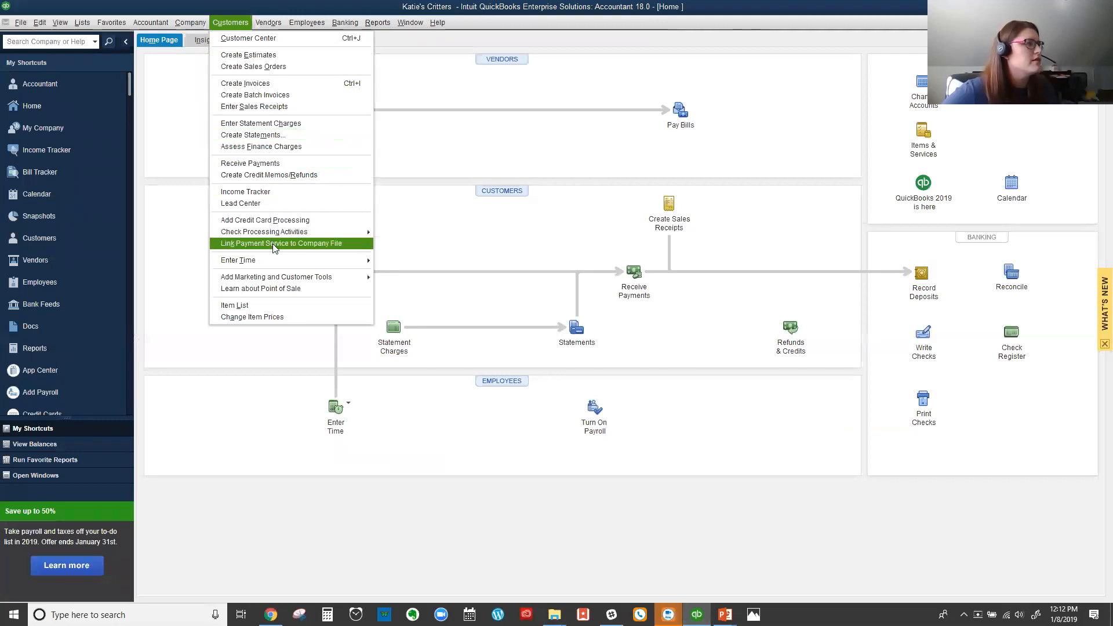
left_click(280, 243)
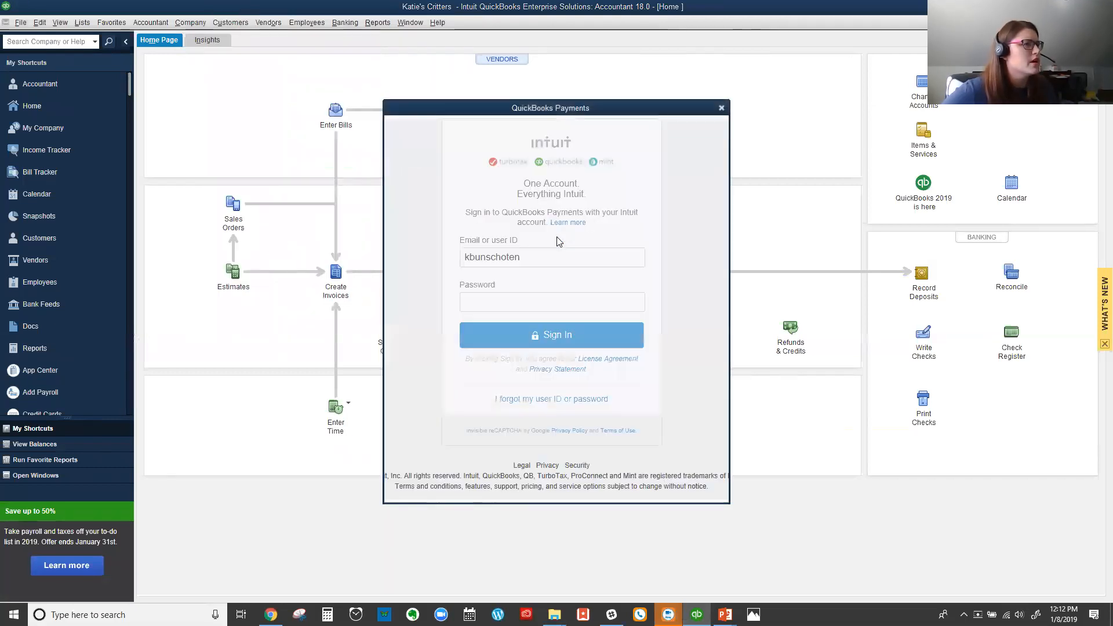
left_click(545, 258)
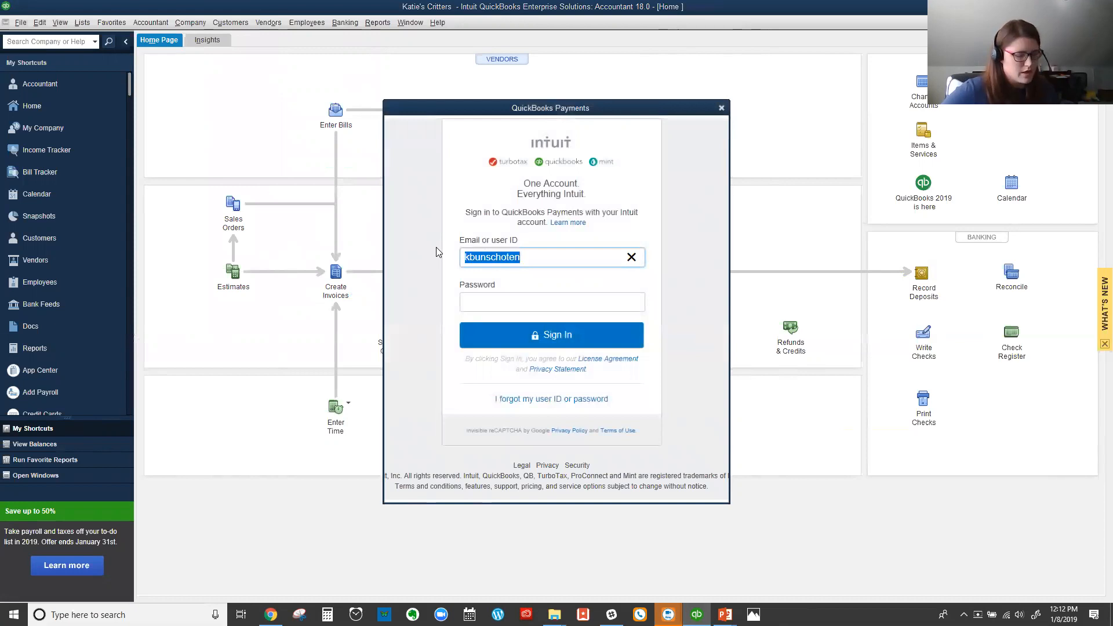
left_click(632, 257)
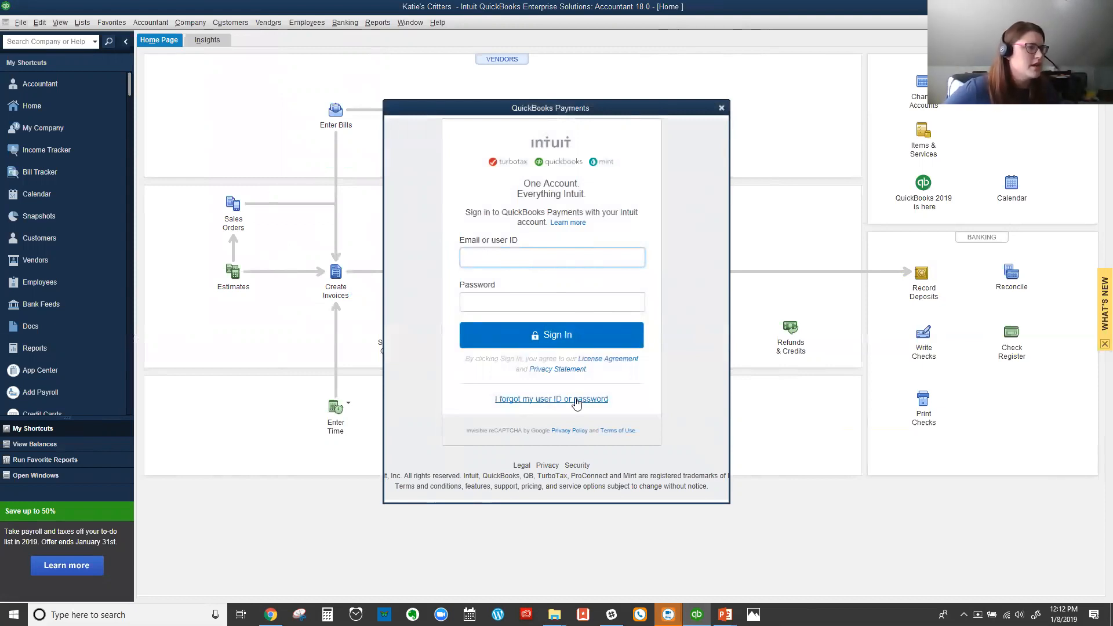
left_click(551, 257)
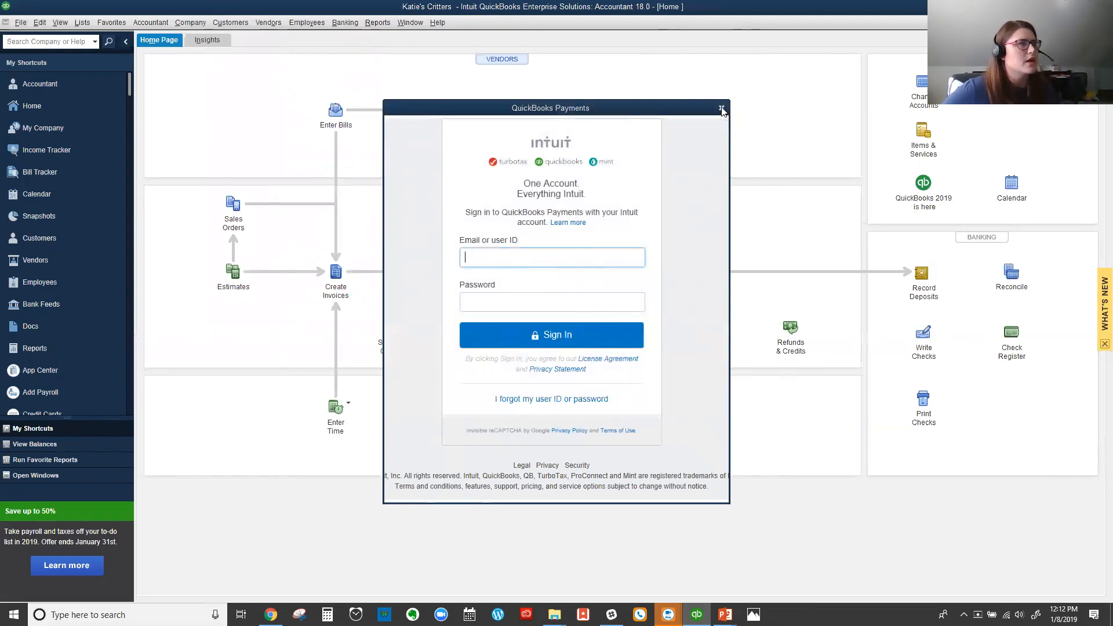
left_click(721, 107)
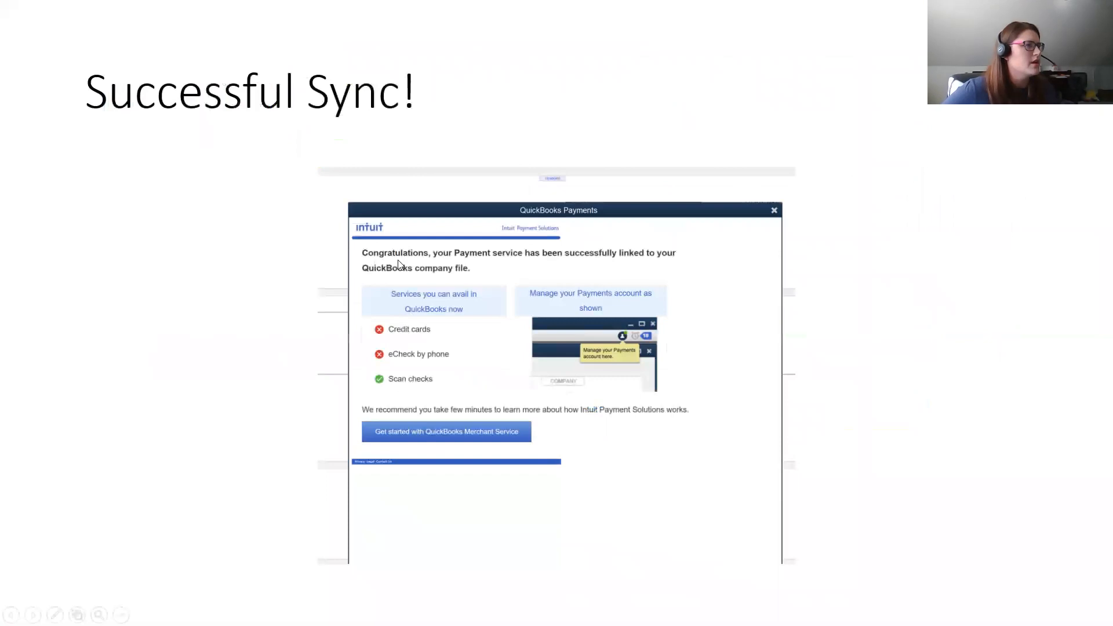
mouse_move(481, 266)
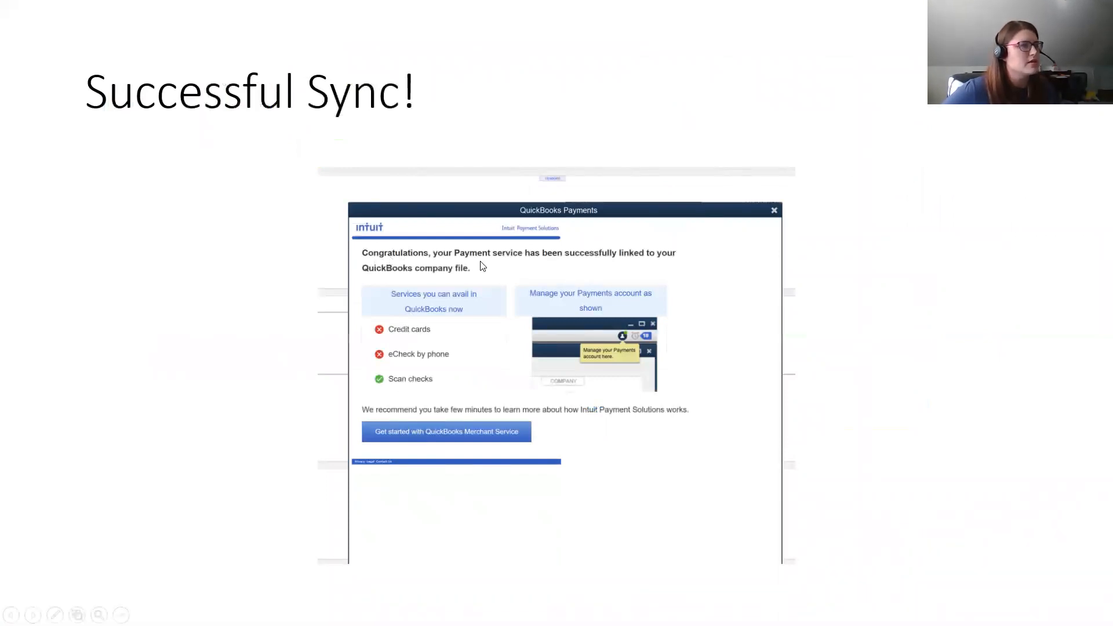
mouse_move(508, 270)
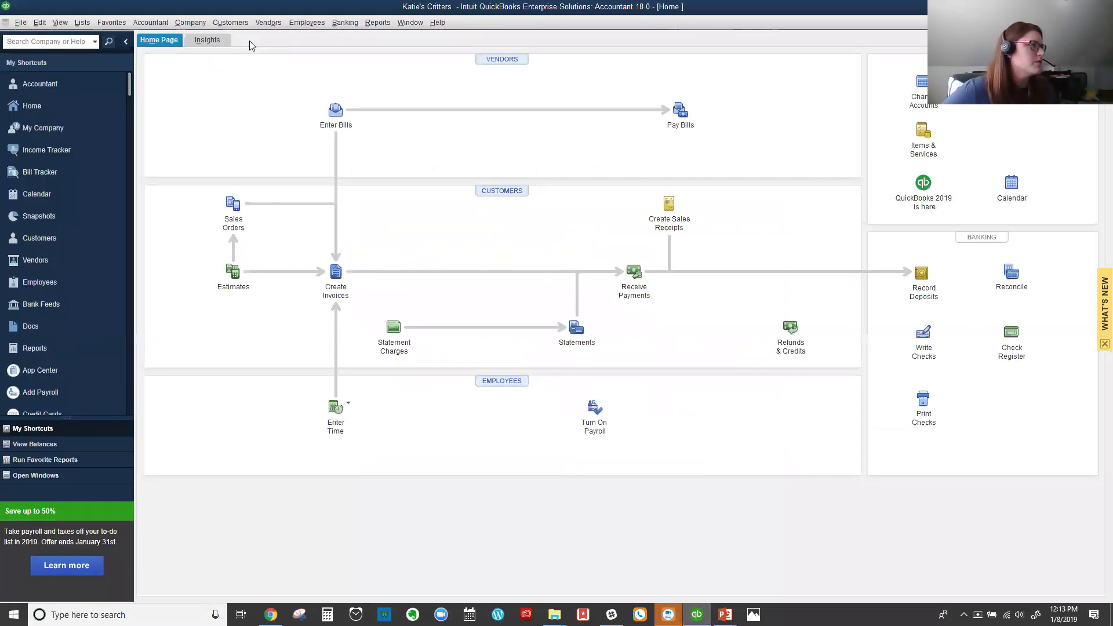
left_click(230, 22)
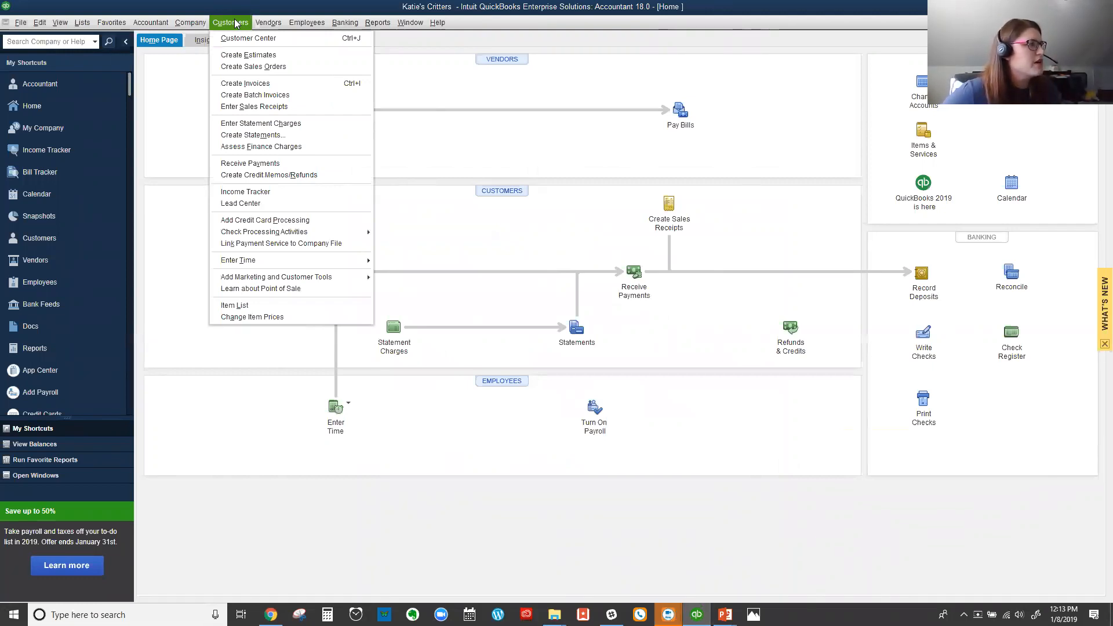
mouse_move(264, 231)
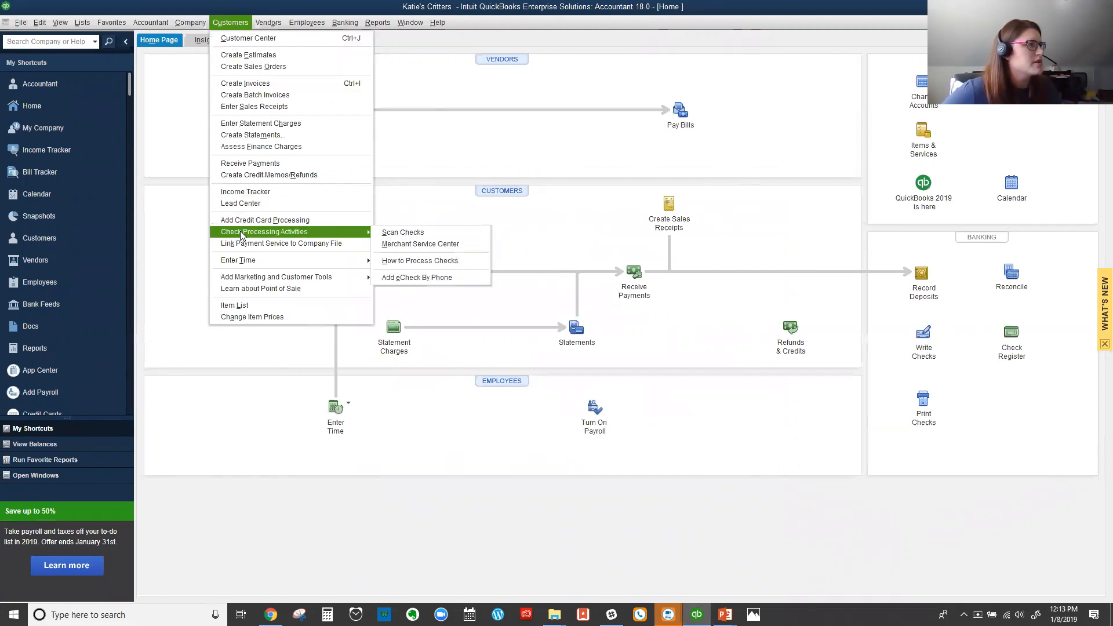
mouse_move(420, 244)
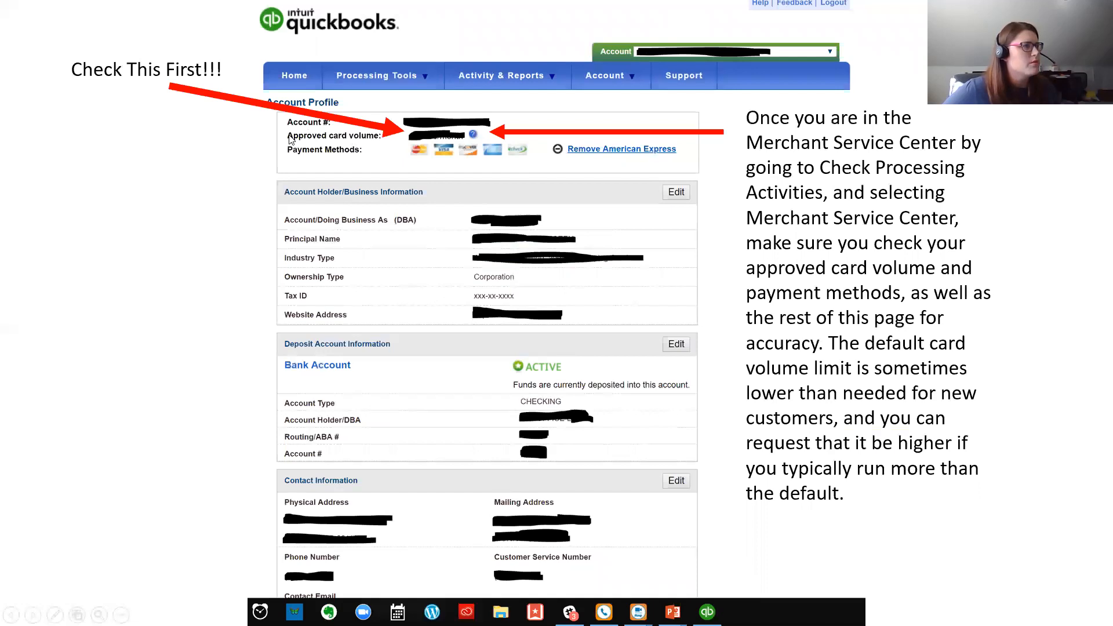
mouse_move(544, 69)
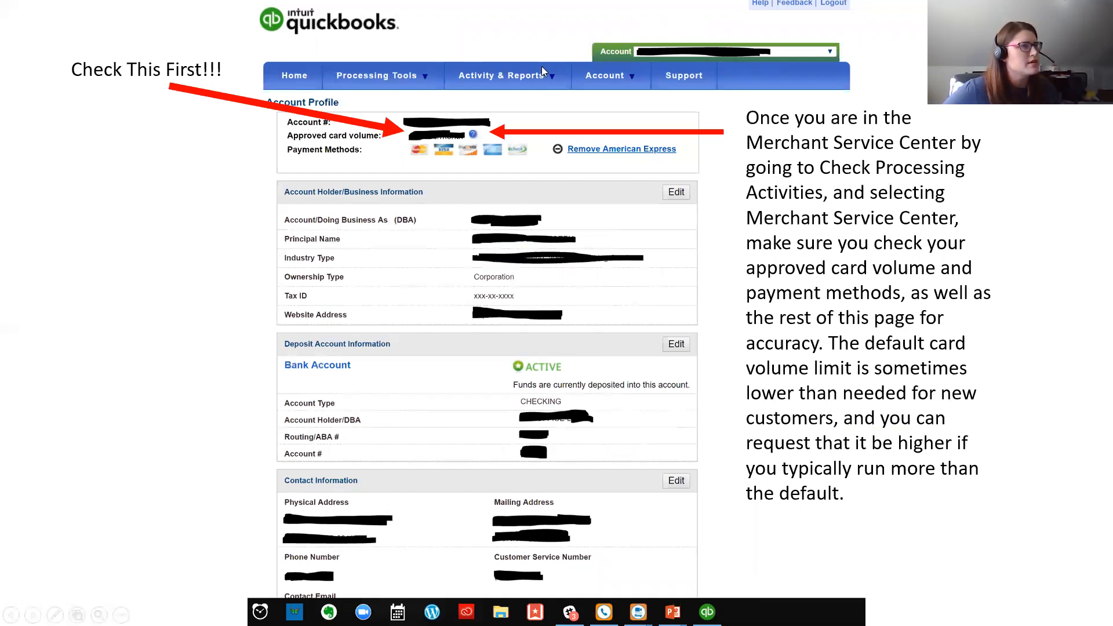
mouse_move(597, 79)
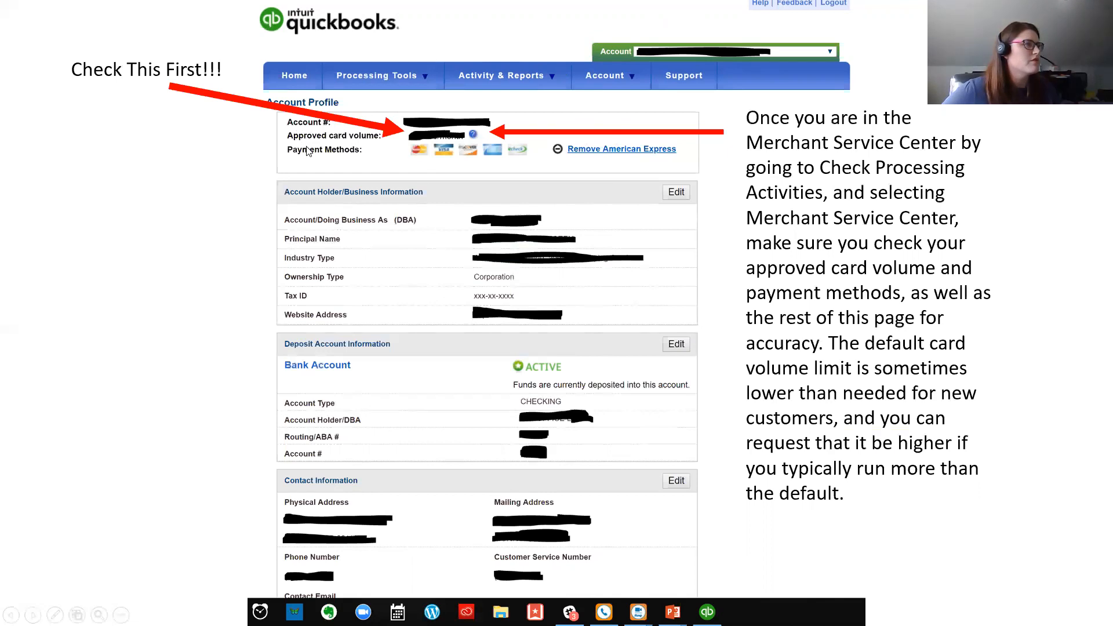
mouse_move(409, 332)
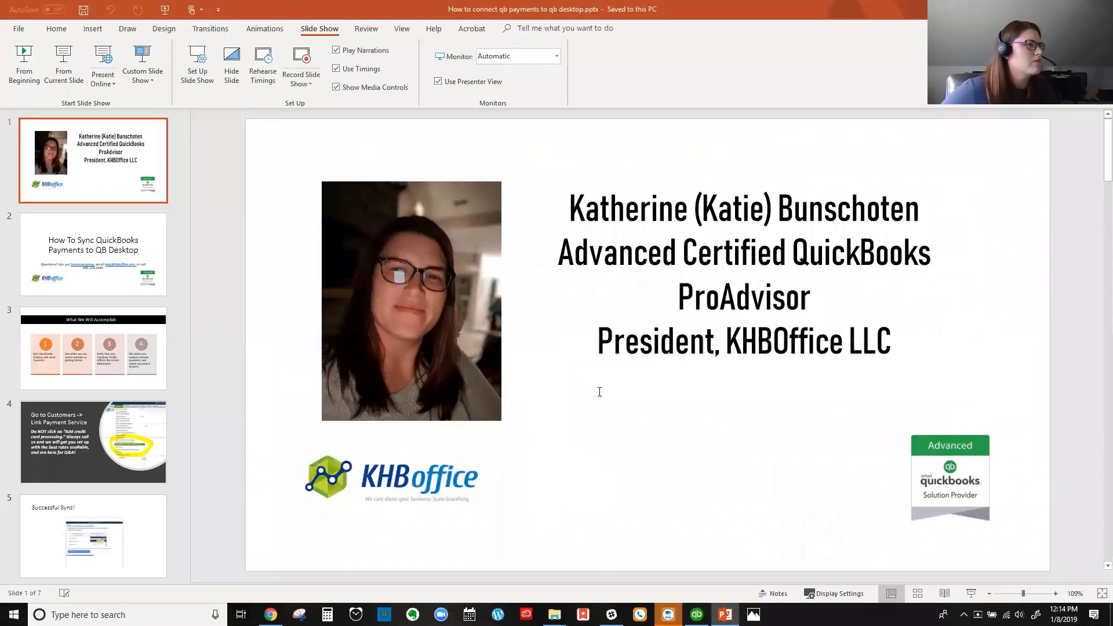
mouse_move(118, 546)
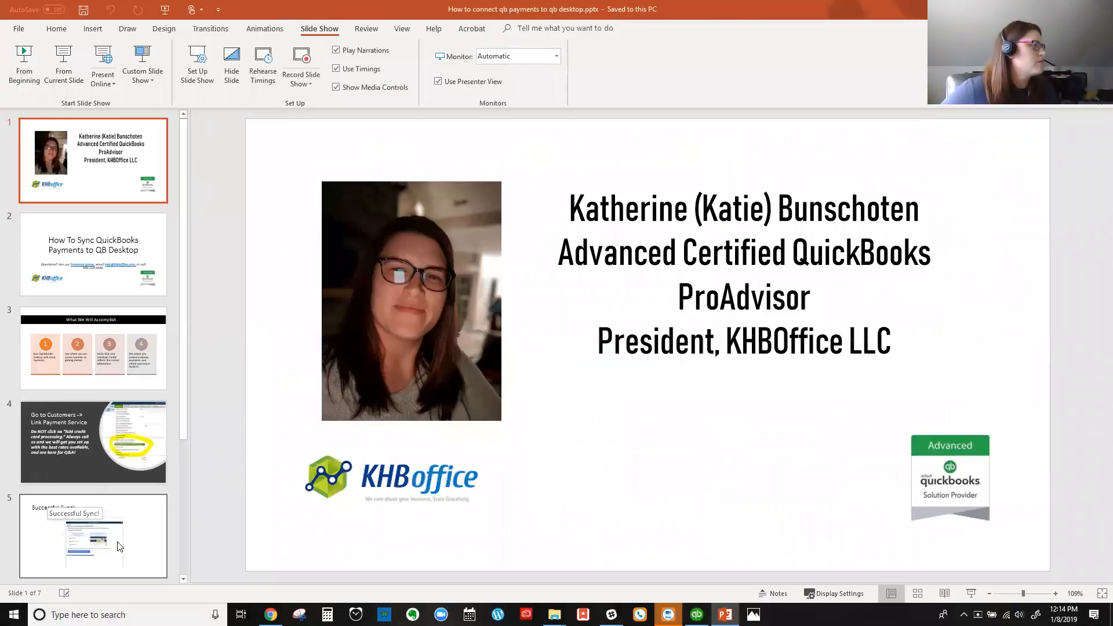
View the Successful Sync and Check Processing Activities slides, then return to QuickBooks
left_click(93, 544)
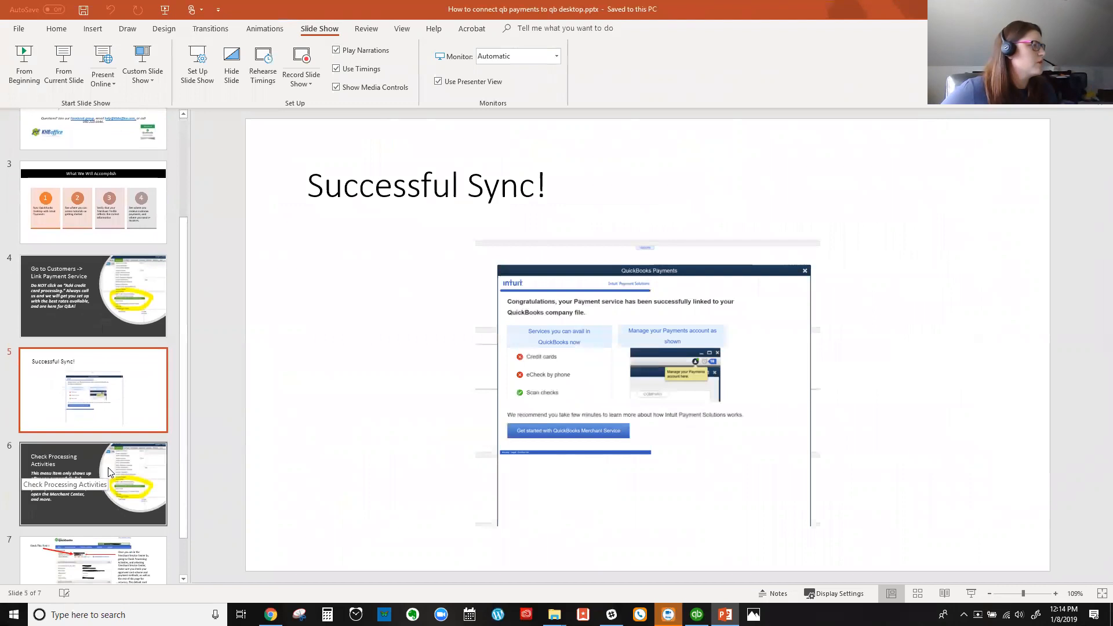
left_click(93, 483)
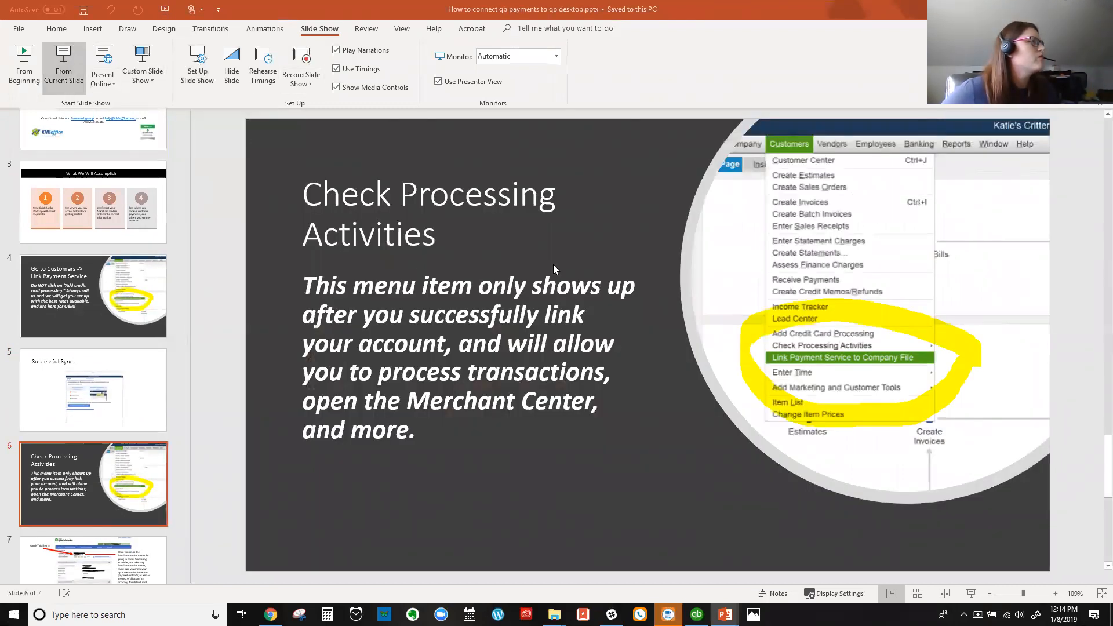
mouse_move(731, 346)
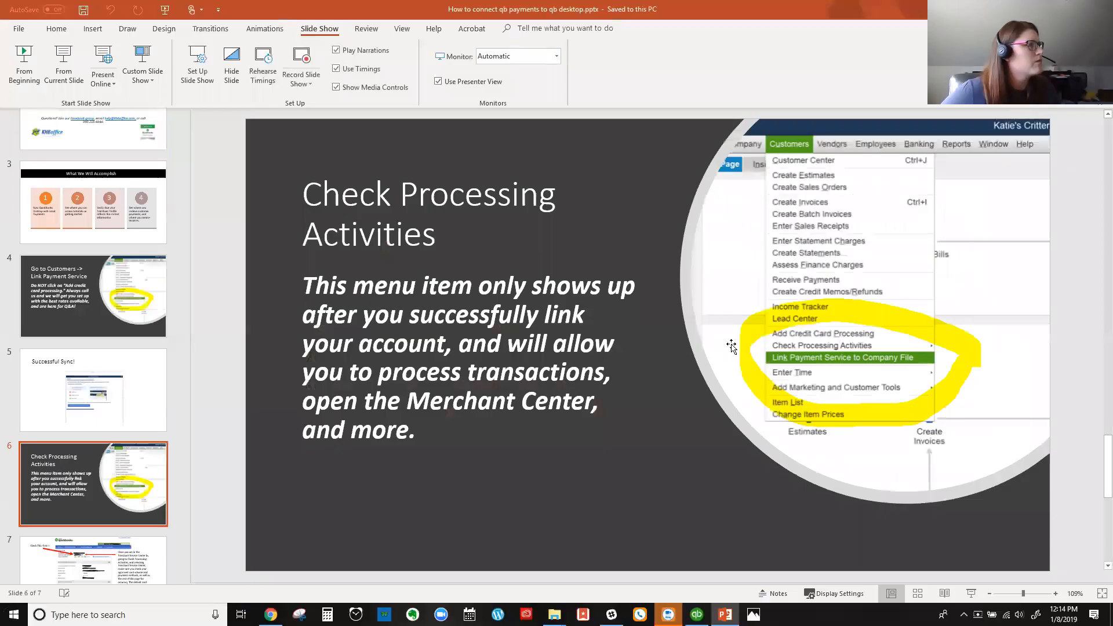
scroll("down", 3)
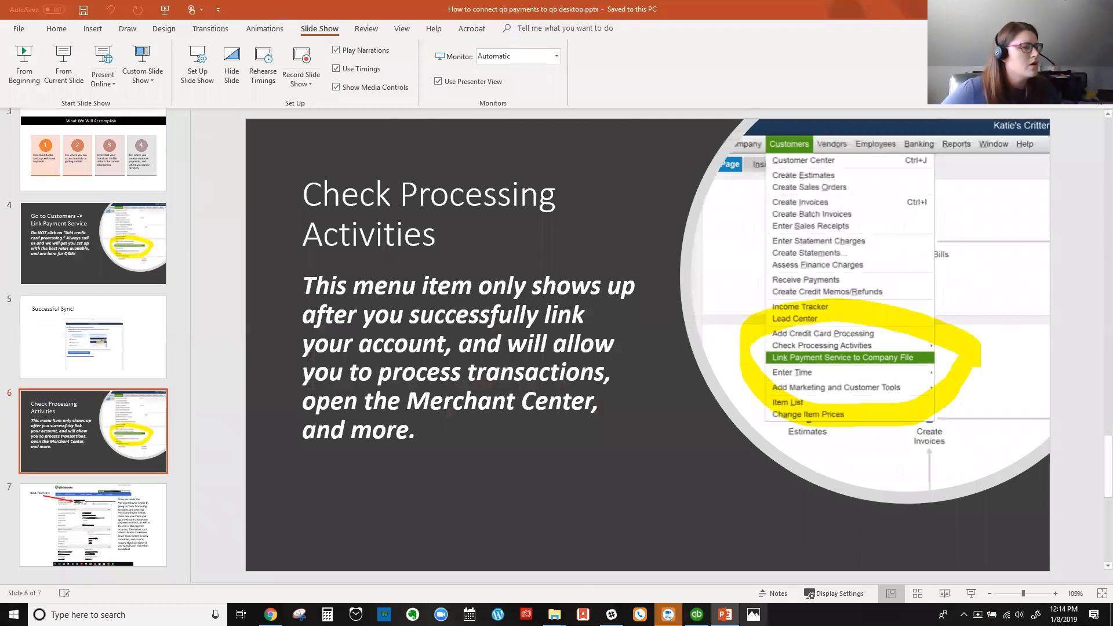
left_click(697, 615)
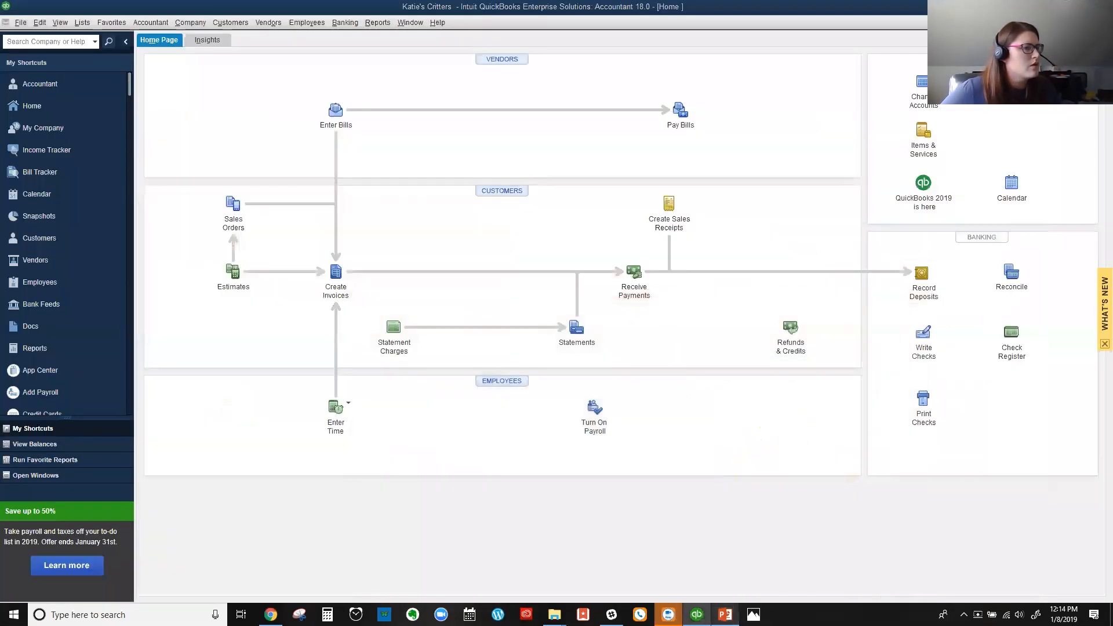
Choose Create Invoices from the Customers menu to open a blank invoice form
left_click(230, 22)
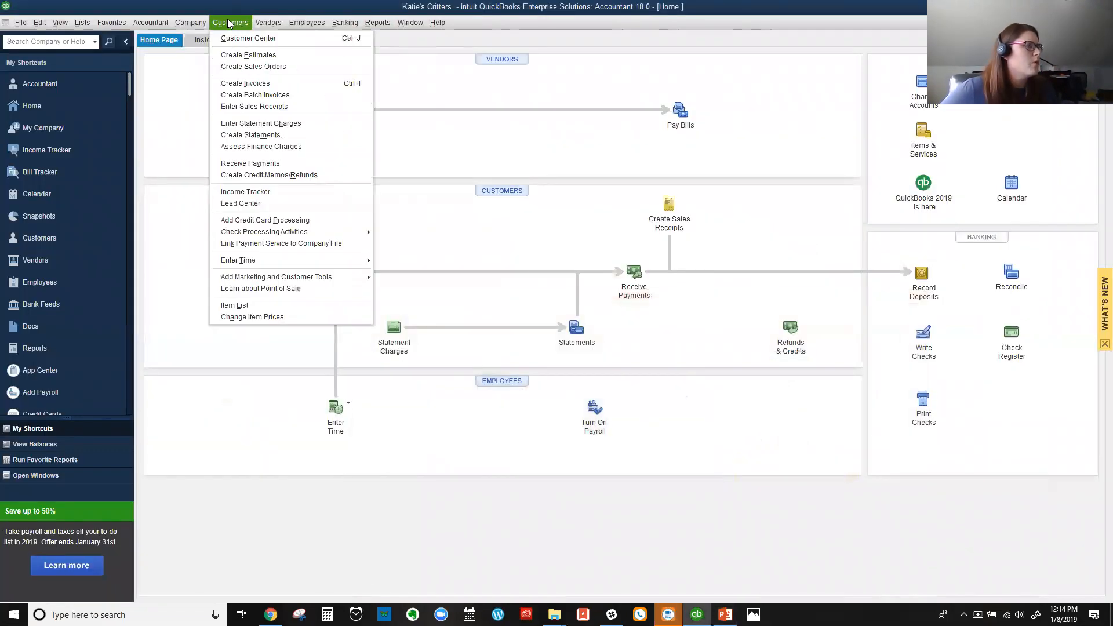
left_click(442, 486)
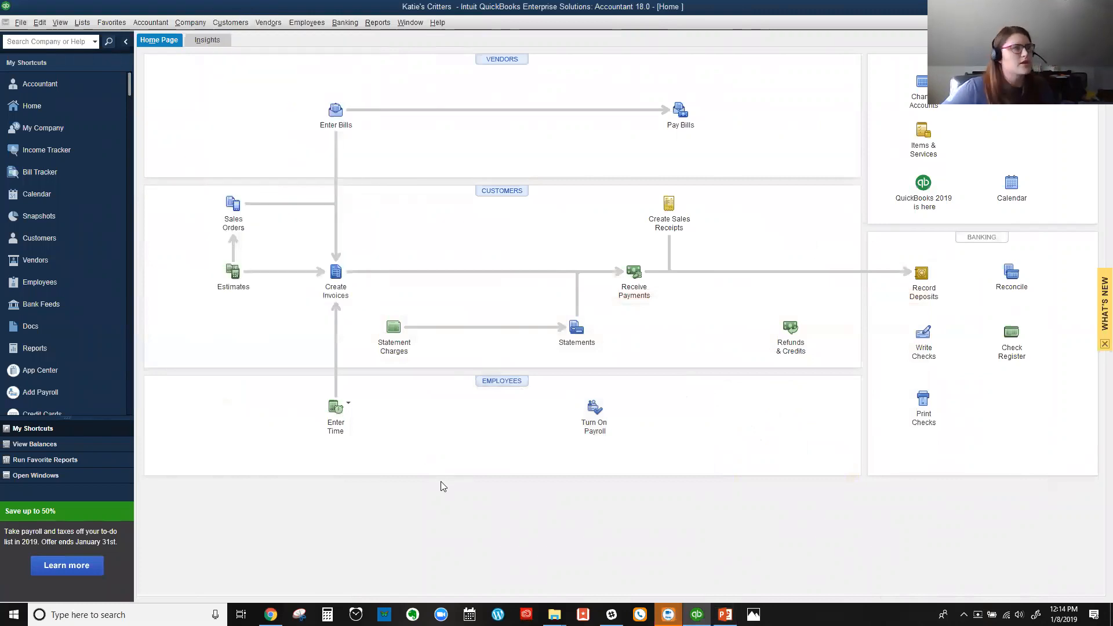
left_click(230, 22)
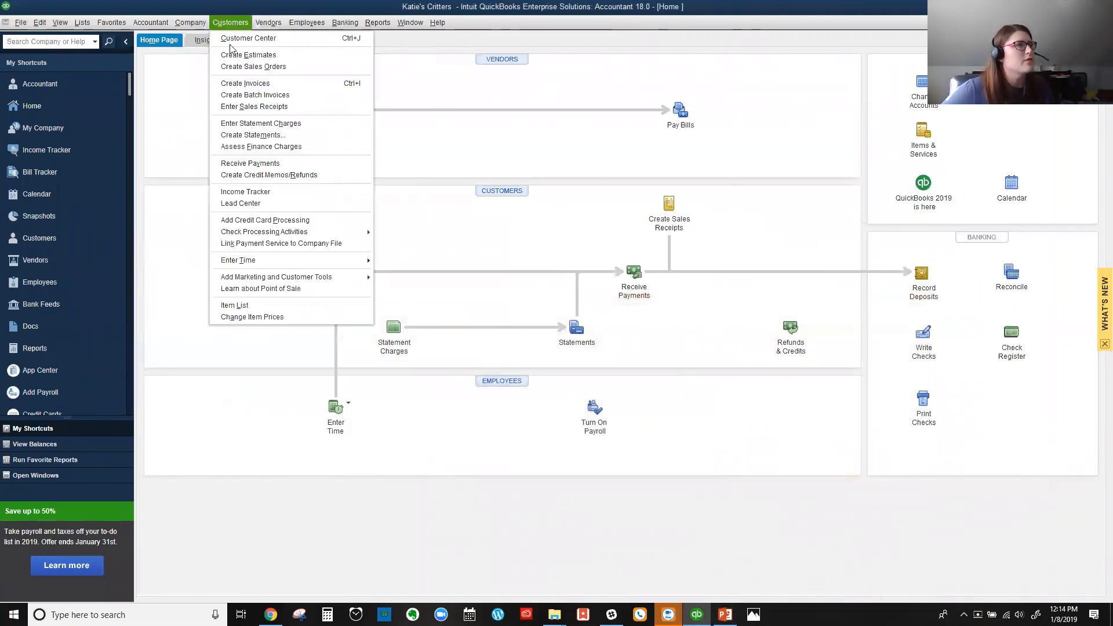
left_click(246, 83)
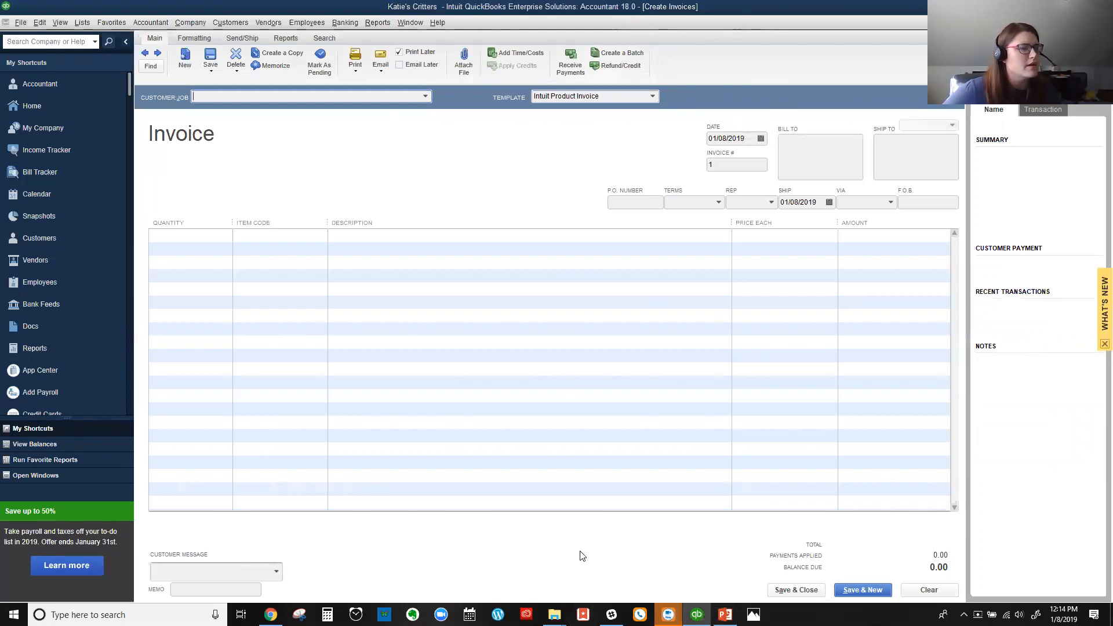
mouse_move(713, 558)
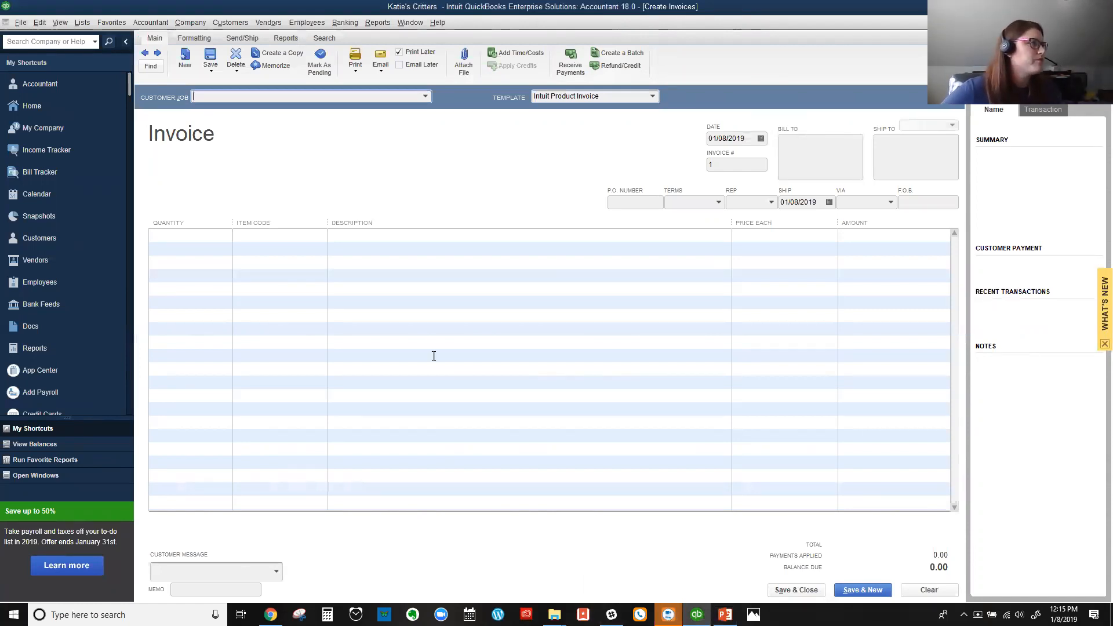
left_click(230, 22)
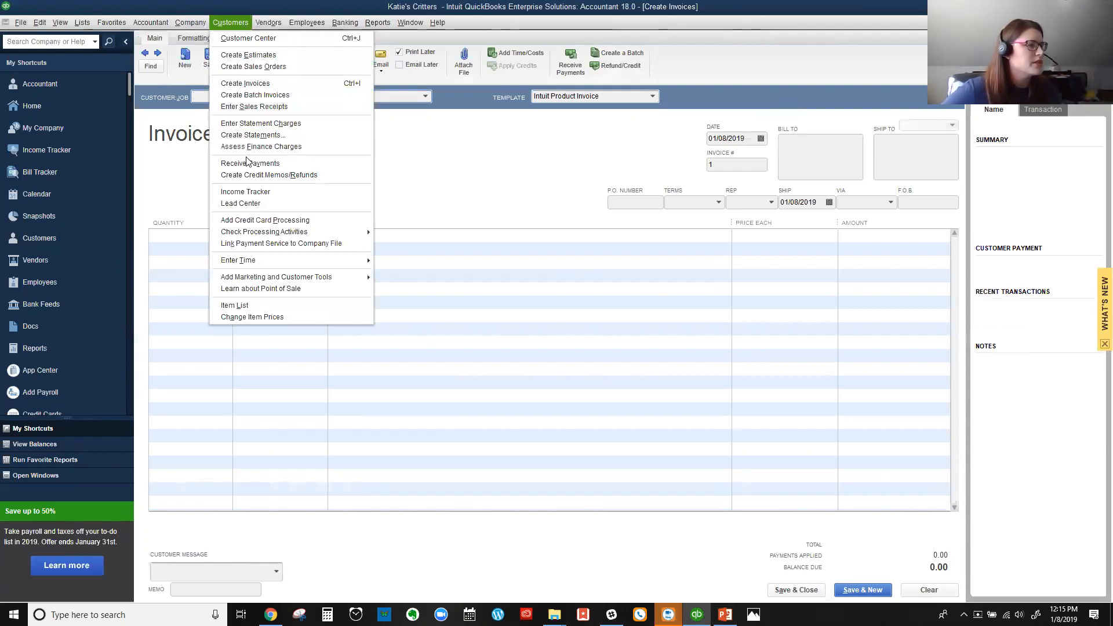
mouse_move(248, 163)
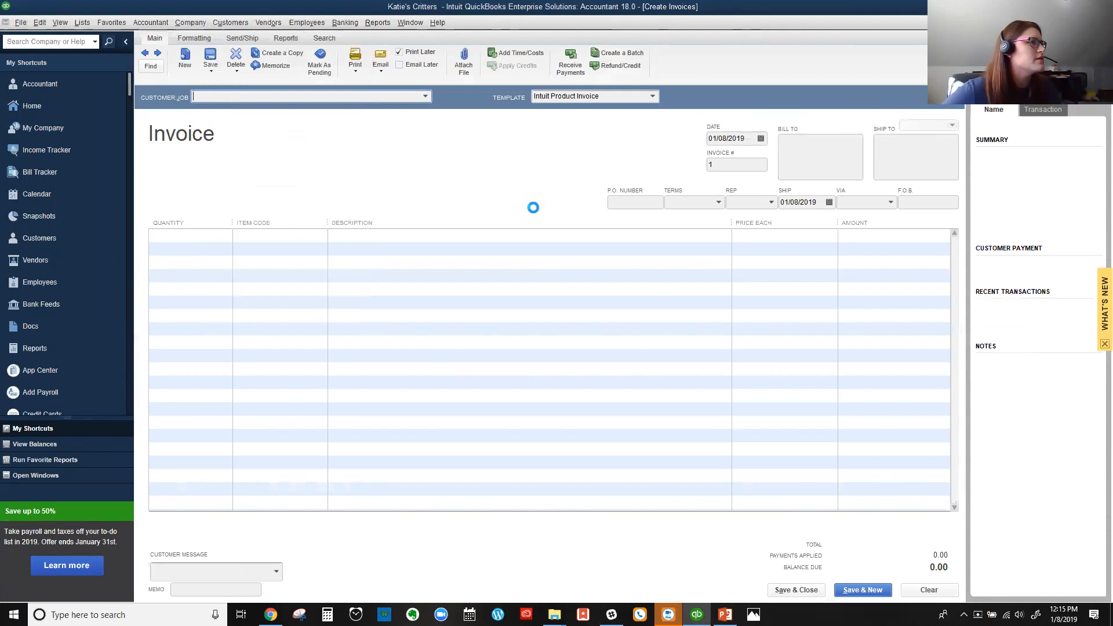
Choose Receive Payments to show the Customer Payment form with its cash, check, card and e-check options
left_click(570, 60)
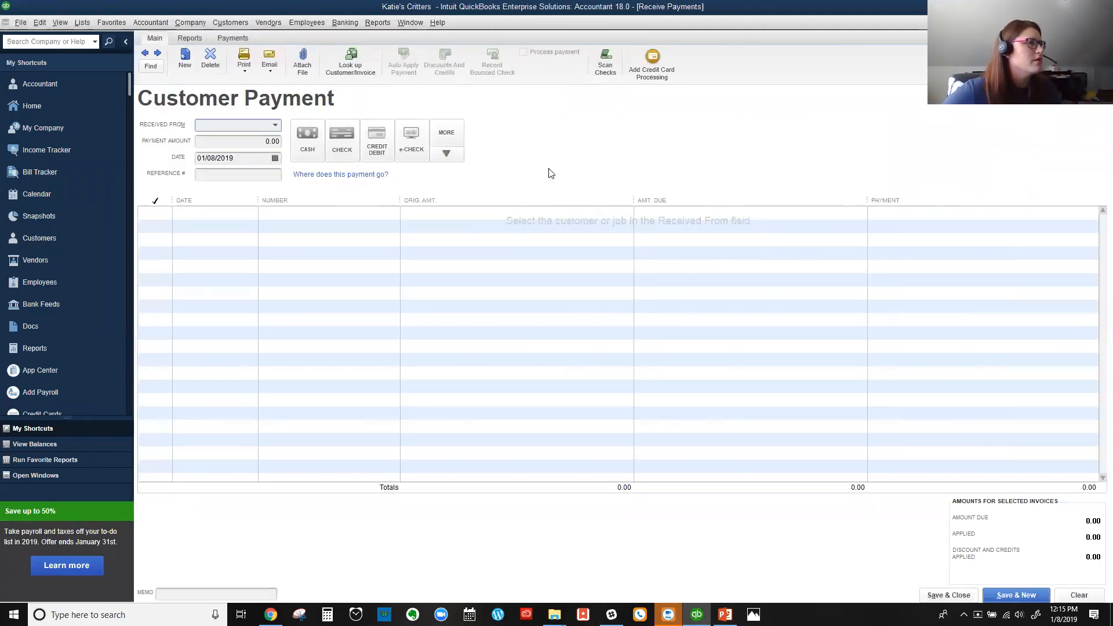
mouse_move(378, 141)
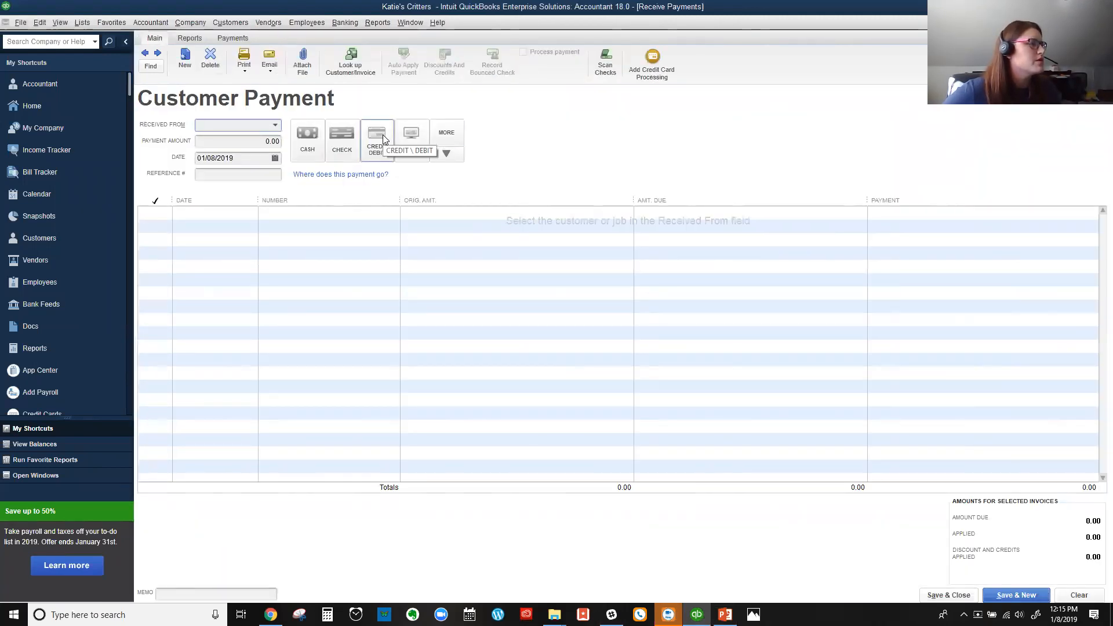